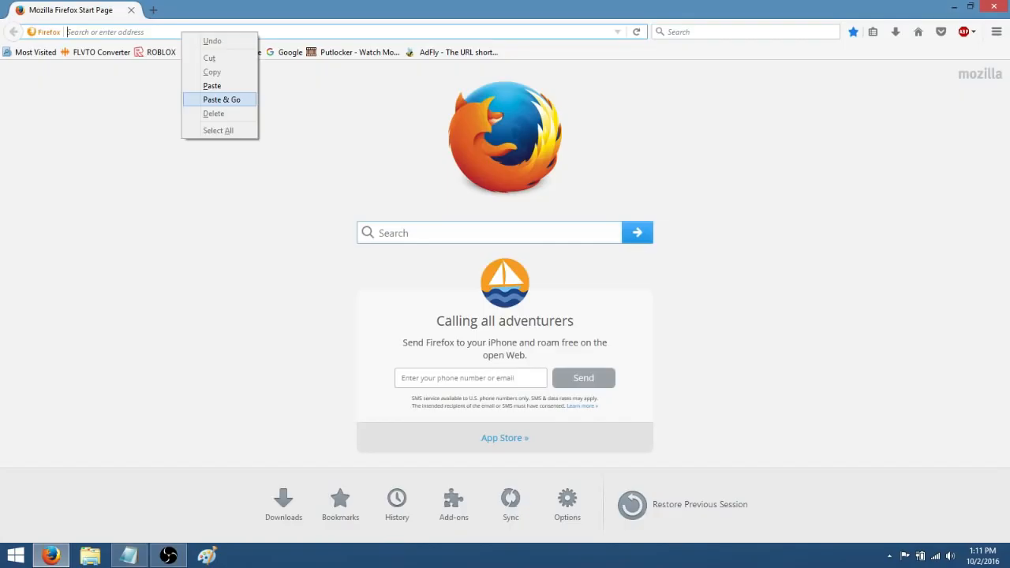
# Step: Load the copied Games4theWorld link and scroll the downloads list to MySims
pyautogui.click(221, 99)
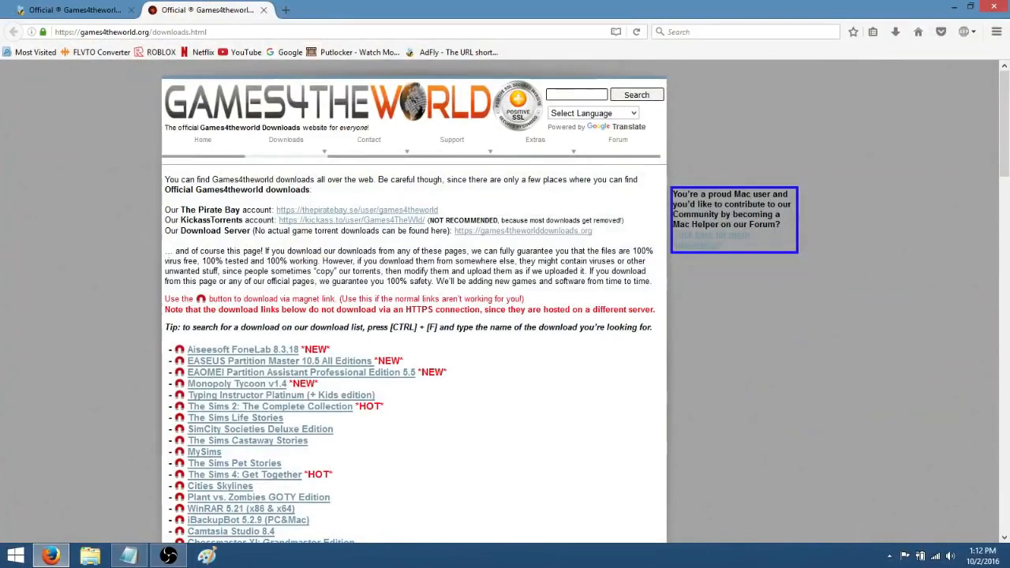
pyautogui.scroll(-3)
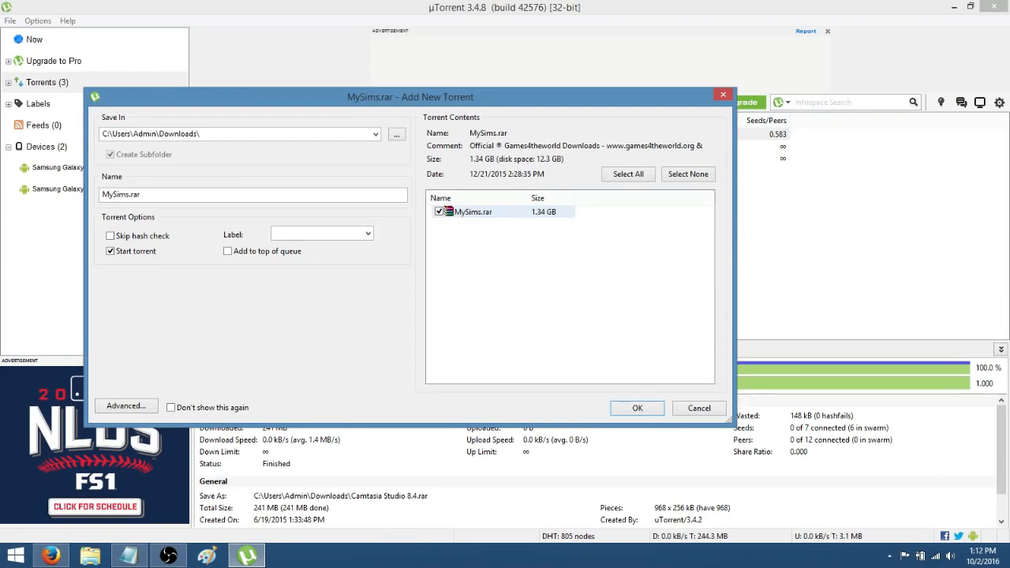
# Step: Download the MySims torrent, then open MySims.rar from its Downloads folder
pyautogui.click(637, 408)
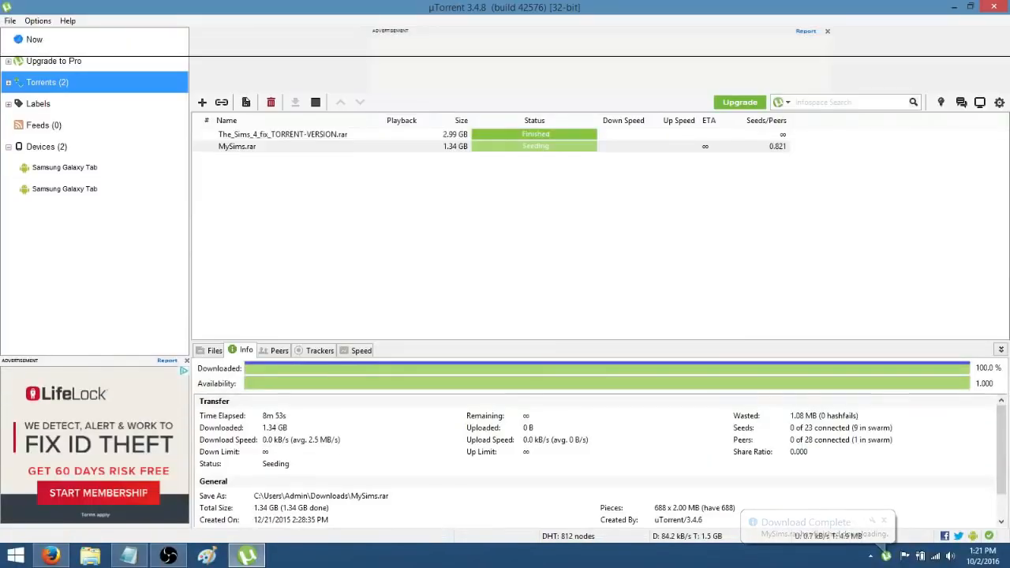
pyautogui.rightClick(237, 146)
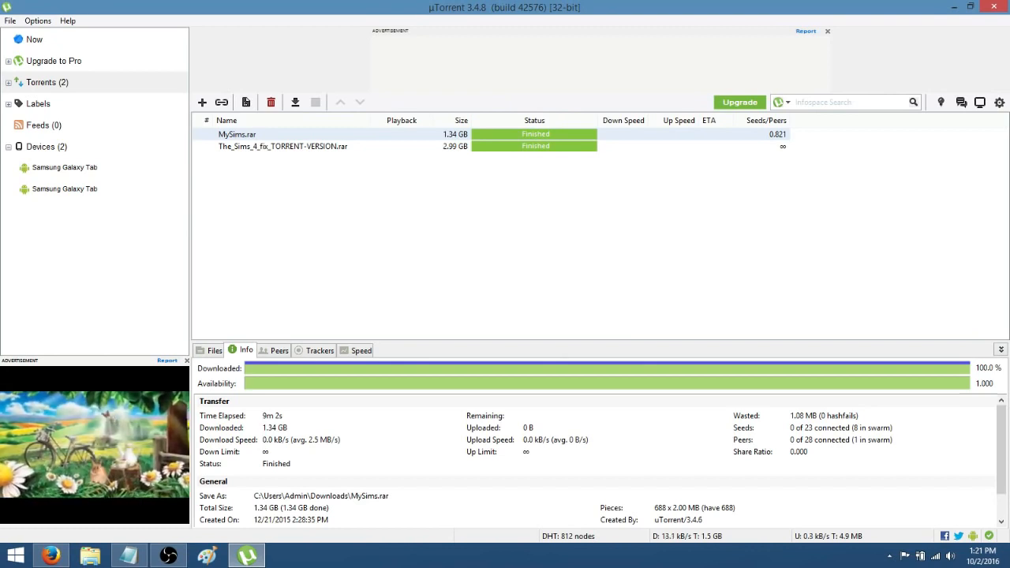
pyautogui.rightClick(283, 146)
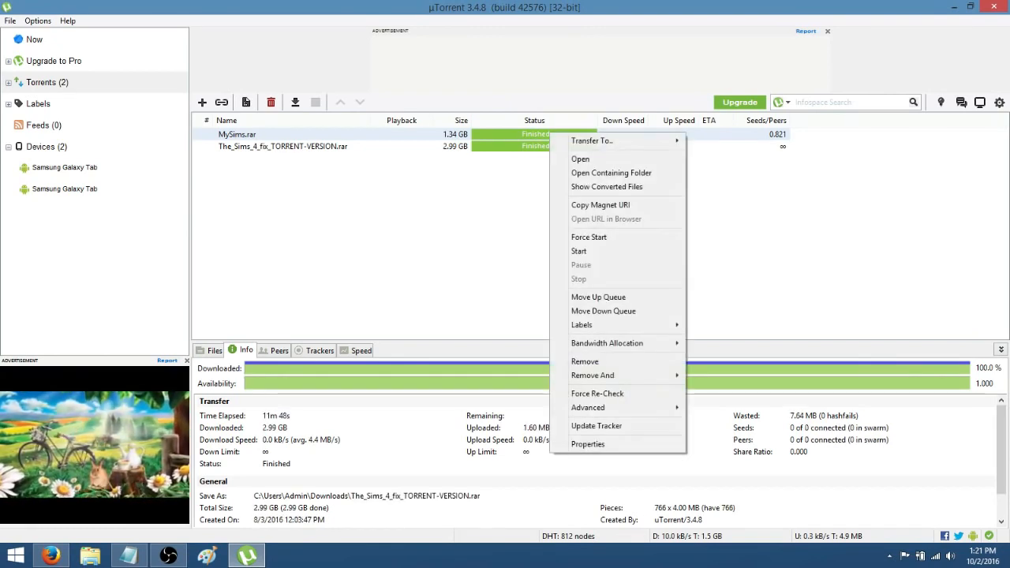
pyautogui.click(611, 172)
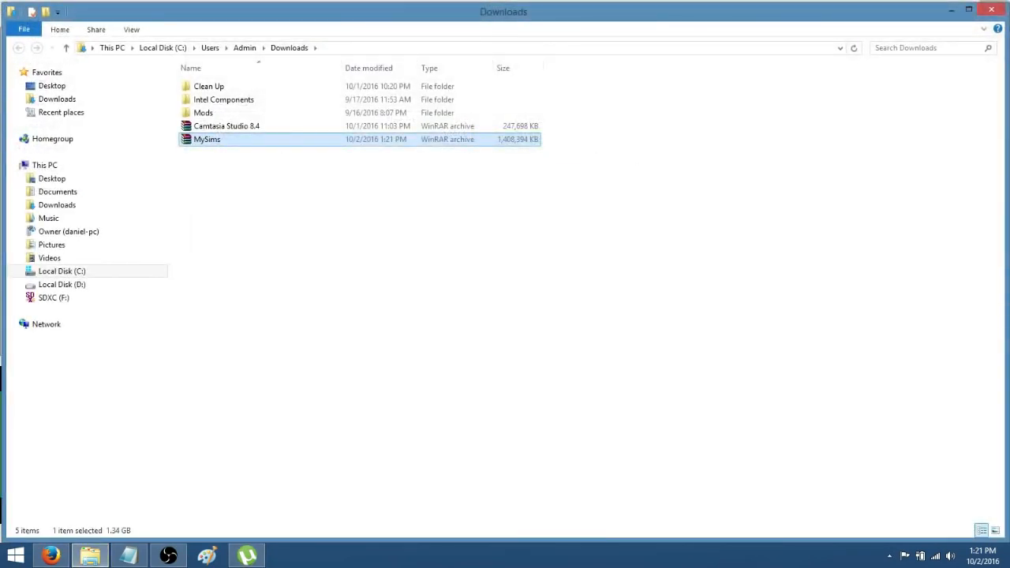
pyautogui.doubleClick(206, 139)
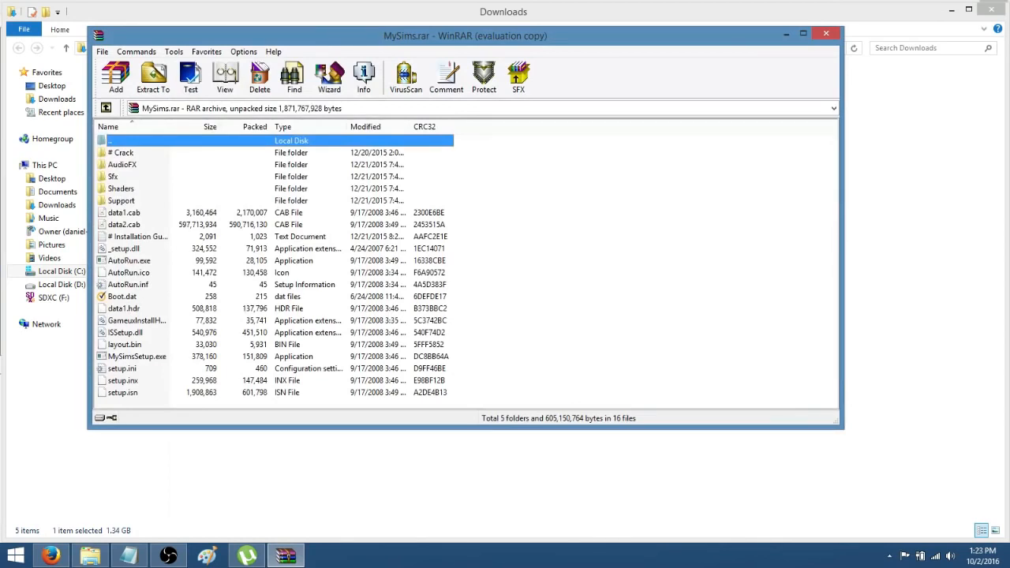
# Step: Select every entry in the MySims archive and open the Extract To options
pyautogui.click(123, 152)
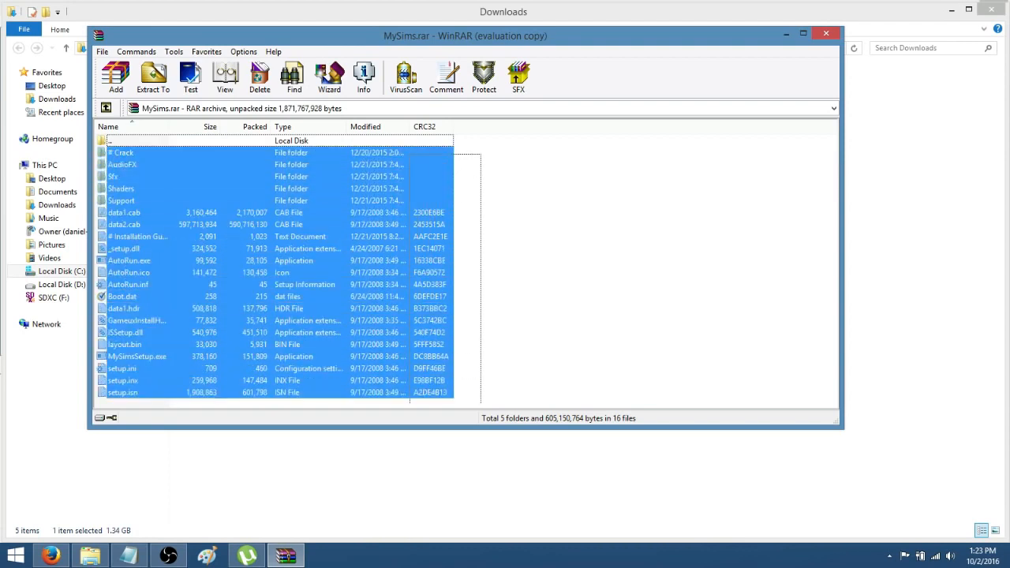
pyautogui.click(123, 153)
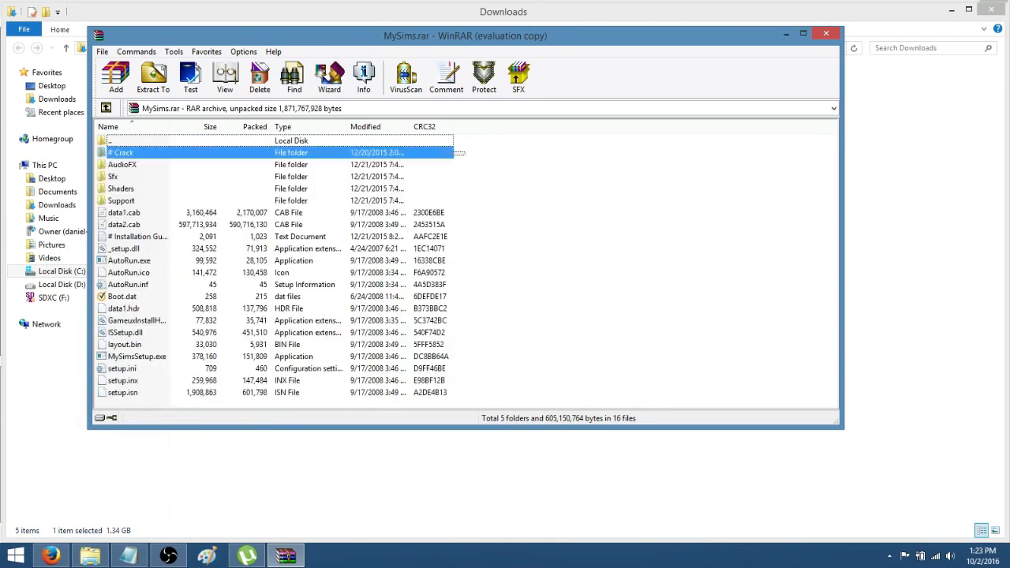
pyautogui.click(134, 237)
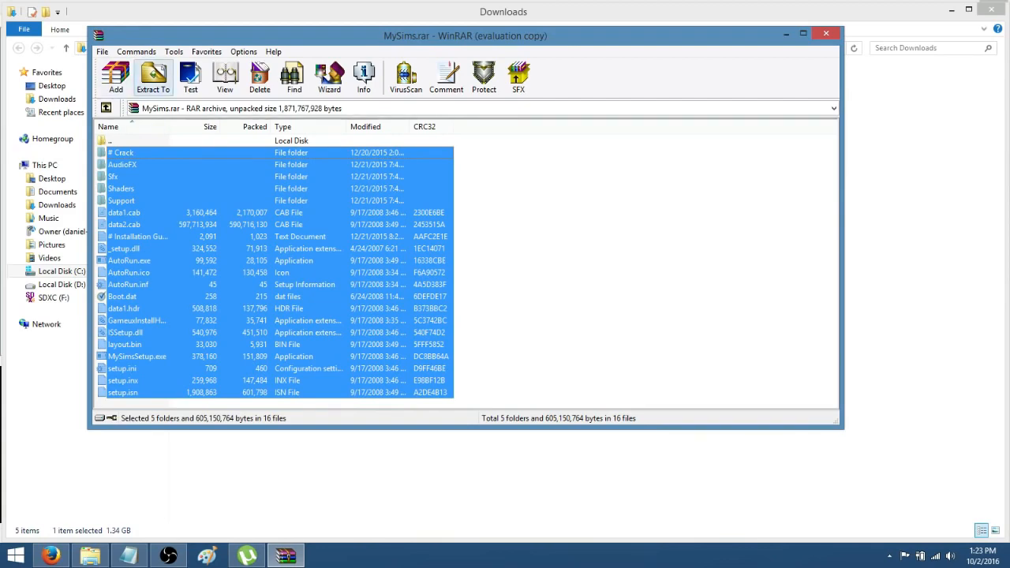
pyautogui.click(152, 76)
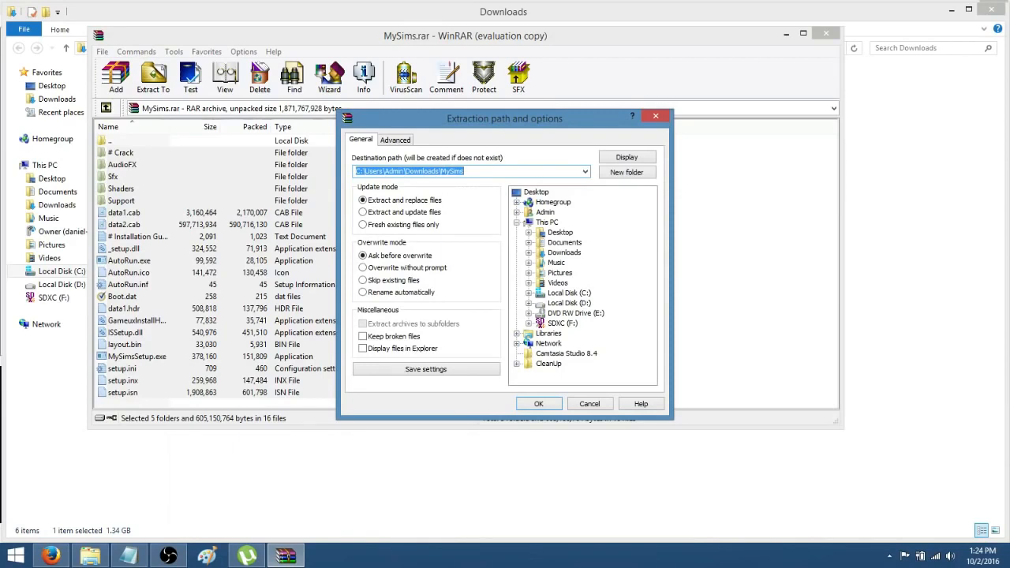
# Step: Extract the archive into Desktop\MySims
pyautogui.click(536, 192)
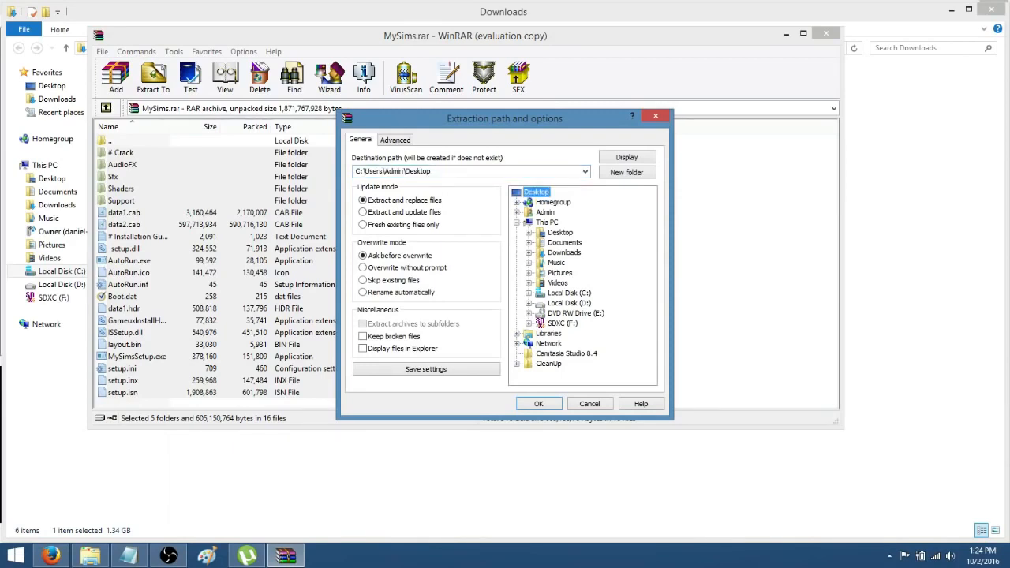
pyautogui.click(627, 172)
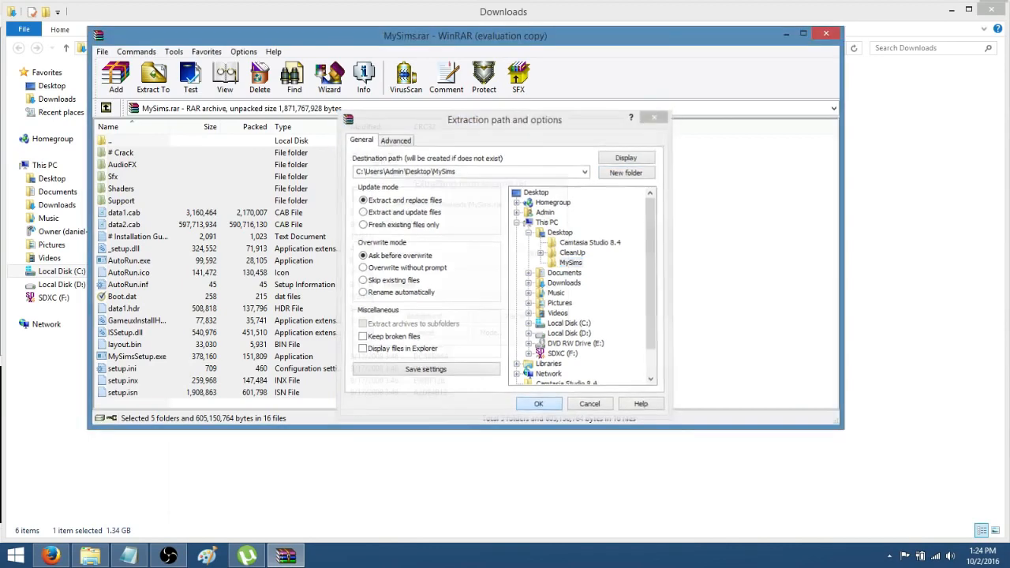
pyautogui.click(538, 403)
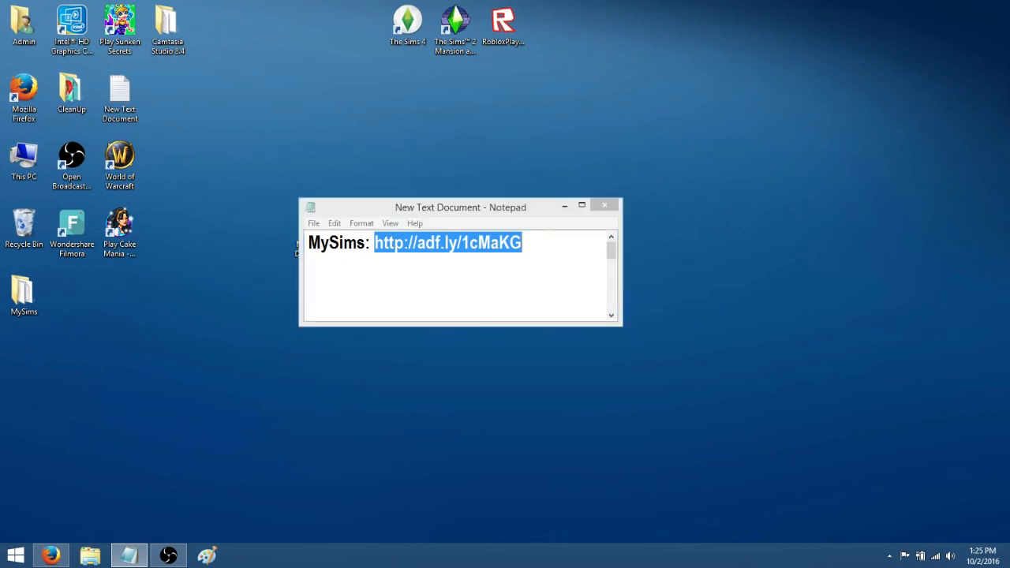
# Step: Close Notepad and open the MySims folder on the Desktop
pyautogui.click(604, 206)
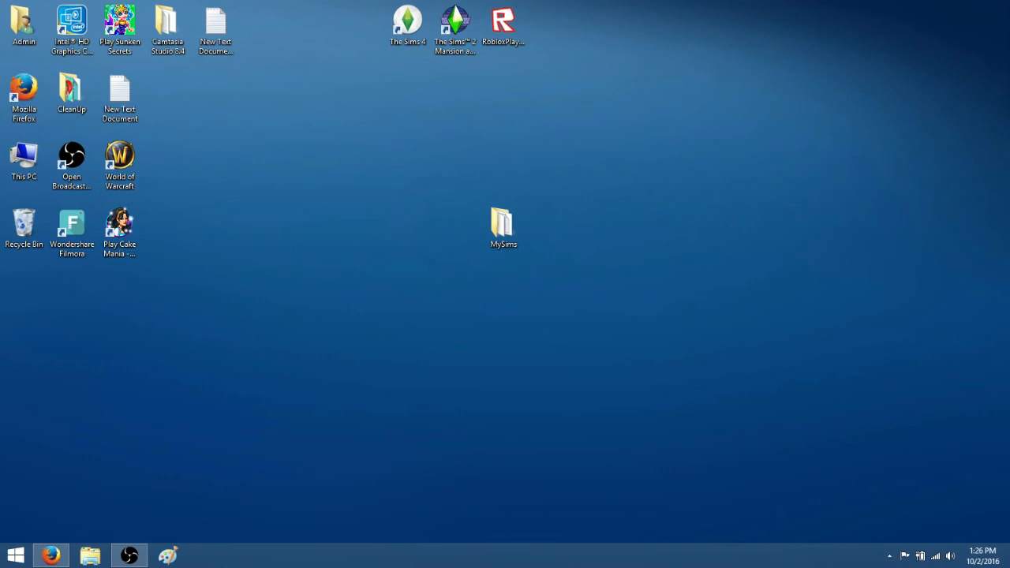
pyautogui.click(503, 223)
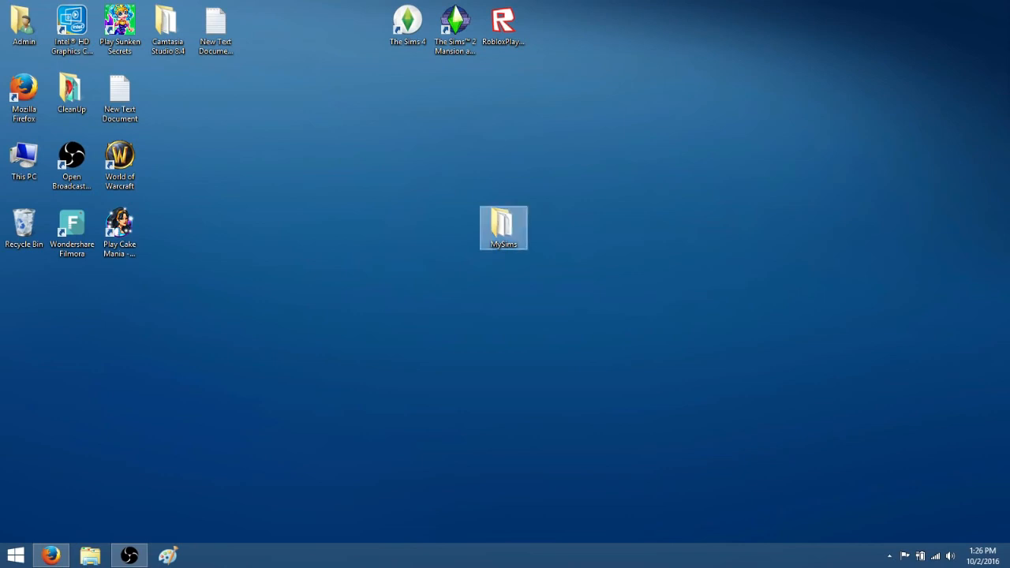
pyautogui.doubleClick(504, 225)
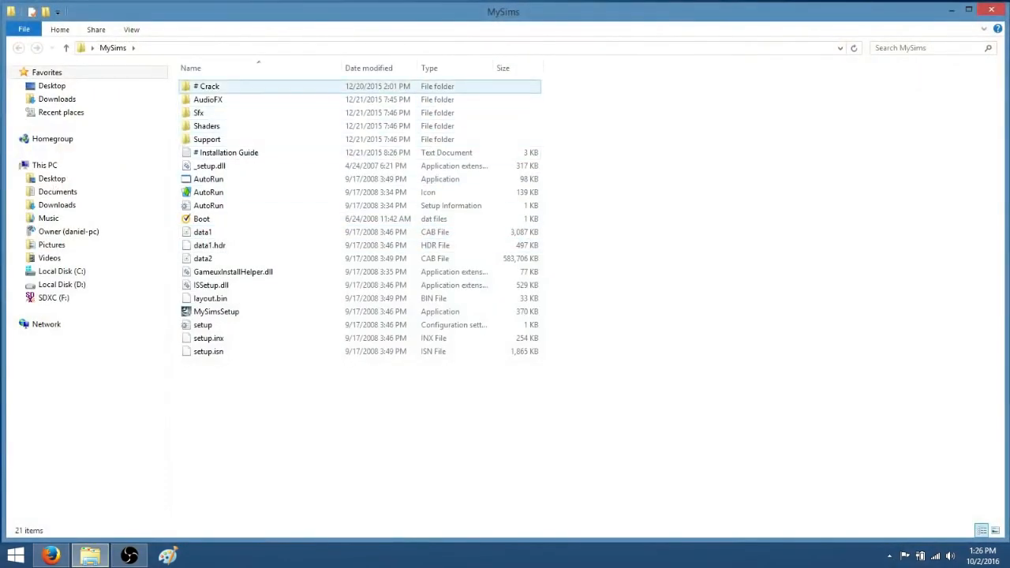
# Step: Run MySimsSetup from the extracted folder
pyautogui.click(216, 311)
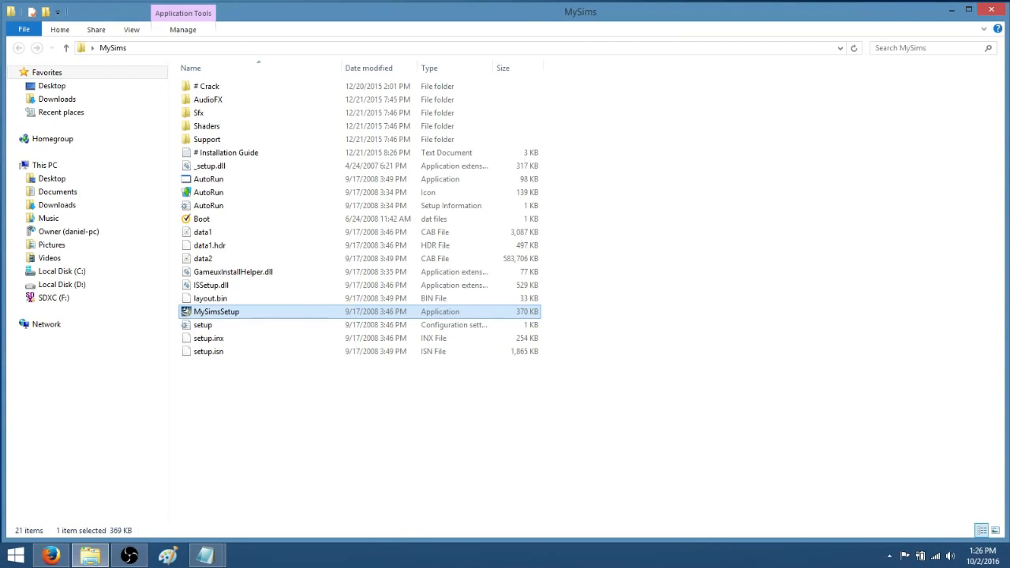
pyautogui.moveTo(216, 311)
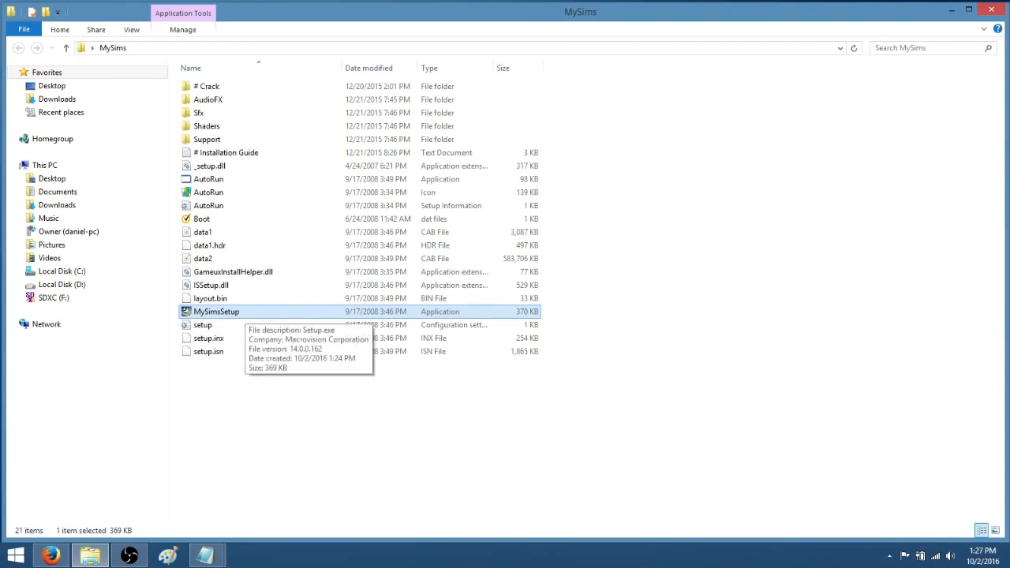
pyautogui.doubleClick(216, 311)
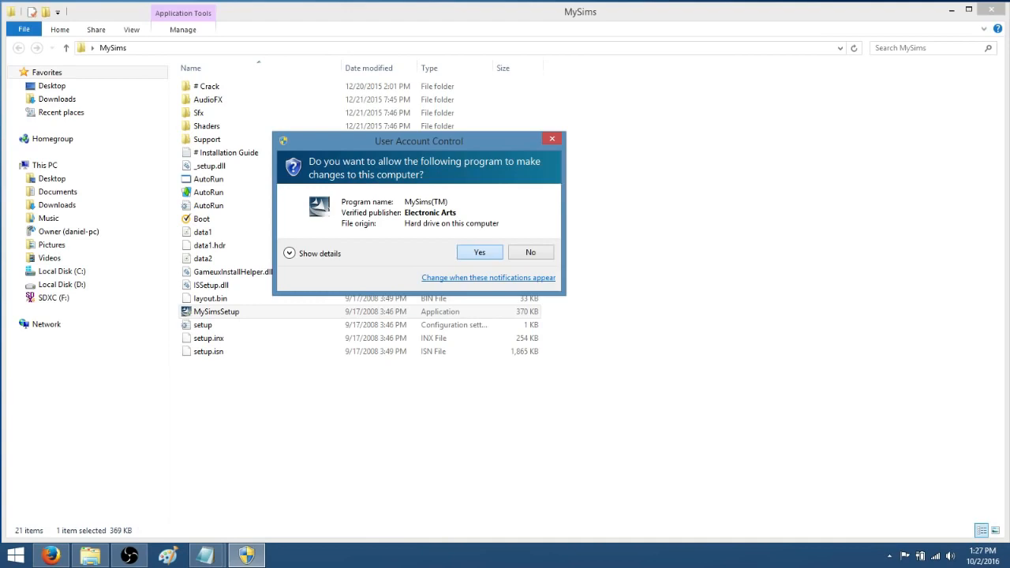
# Step: Allow setup in UAC, keep English, pass the welcome screen and accept the license
pyautogui.click(479, 252)
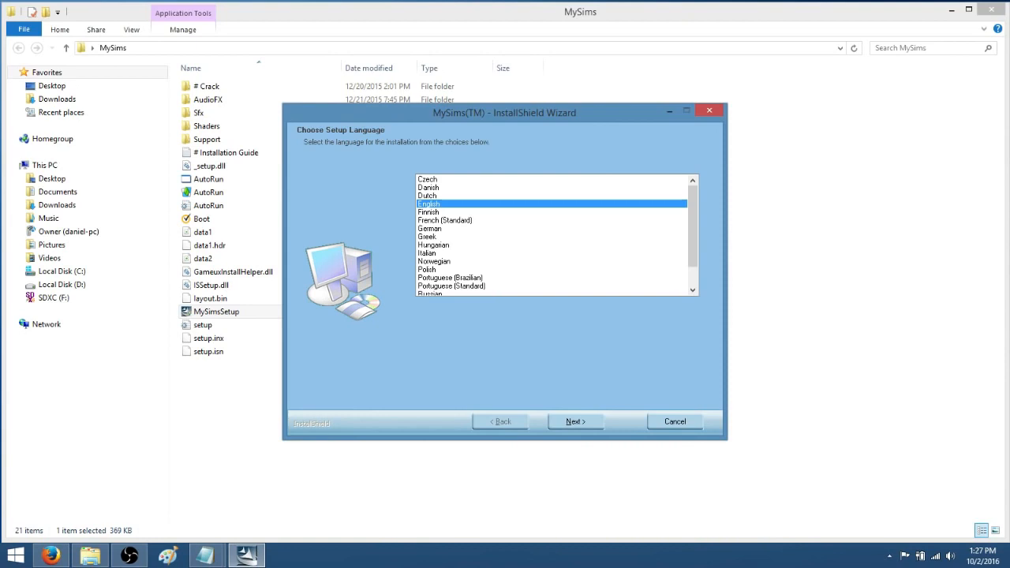
pyautogui.click(575, 421)
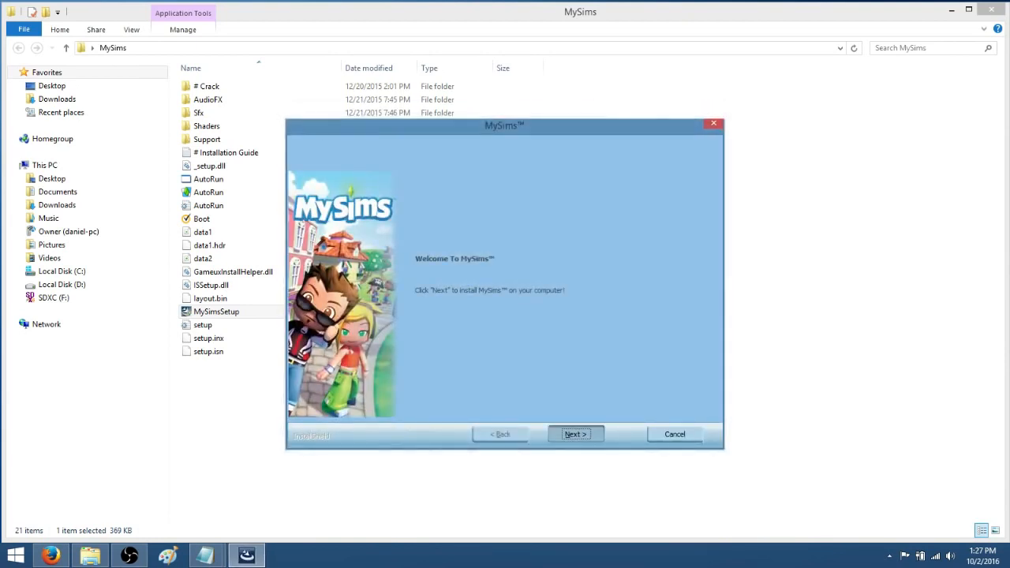
pyautogui.click(575, 434)
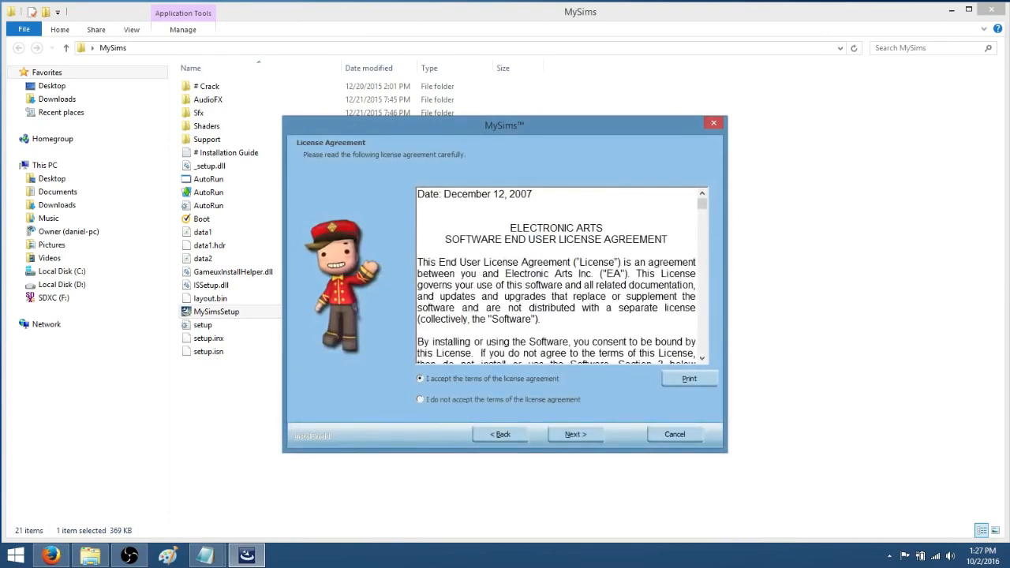
pyautogui.click(576, 434)
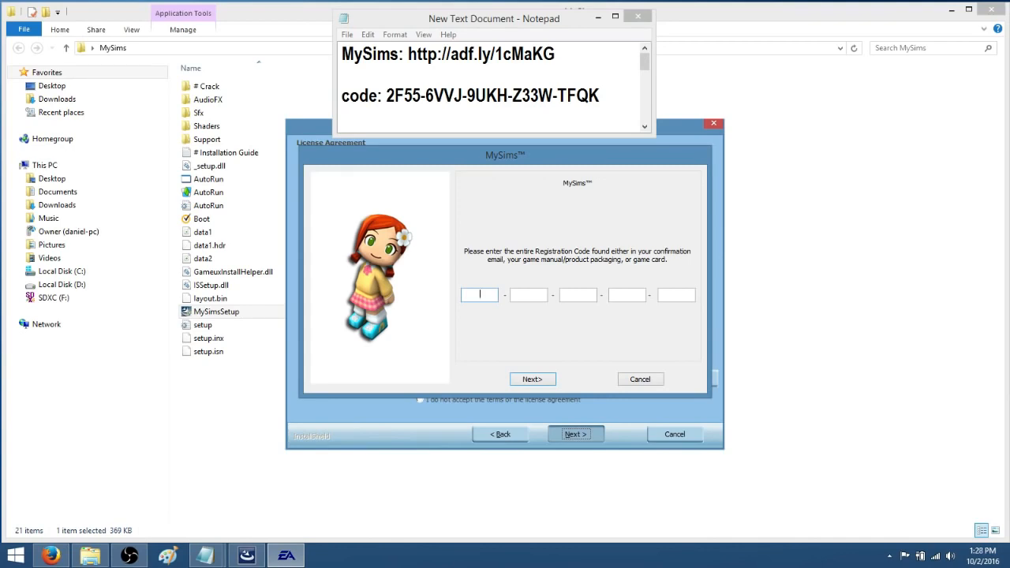
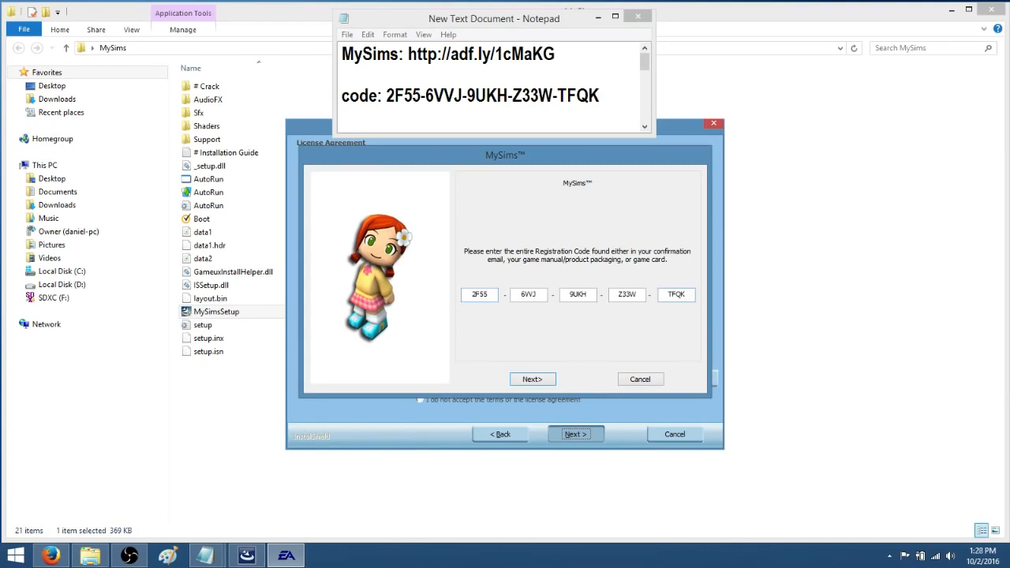
pyautogui.click(675, 295)
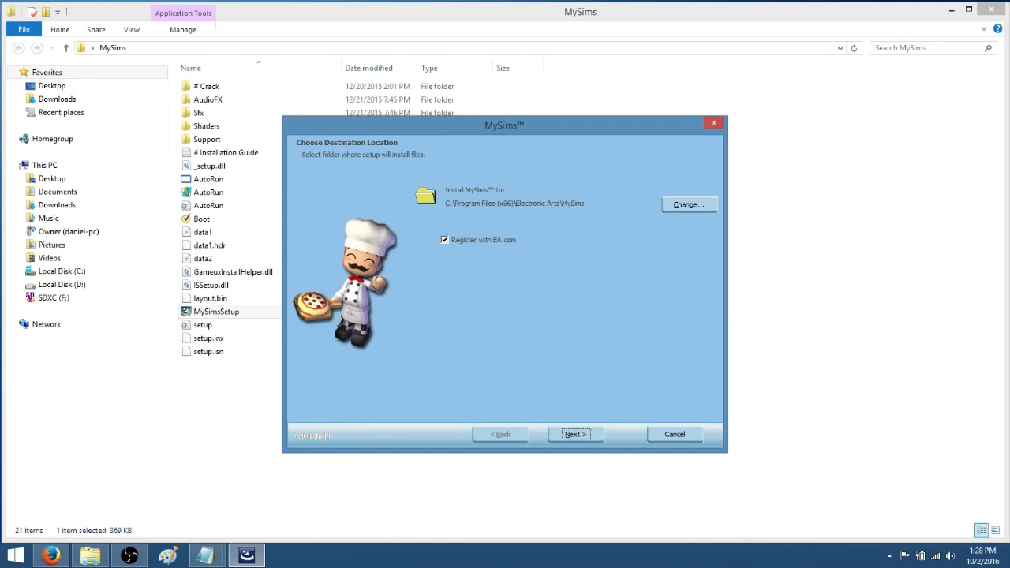
# Step: Untick Register with EA.com and accept the default Program Files location
pyautogui.click(444, 240)
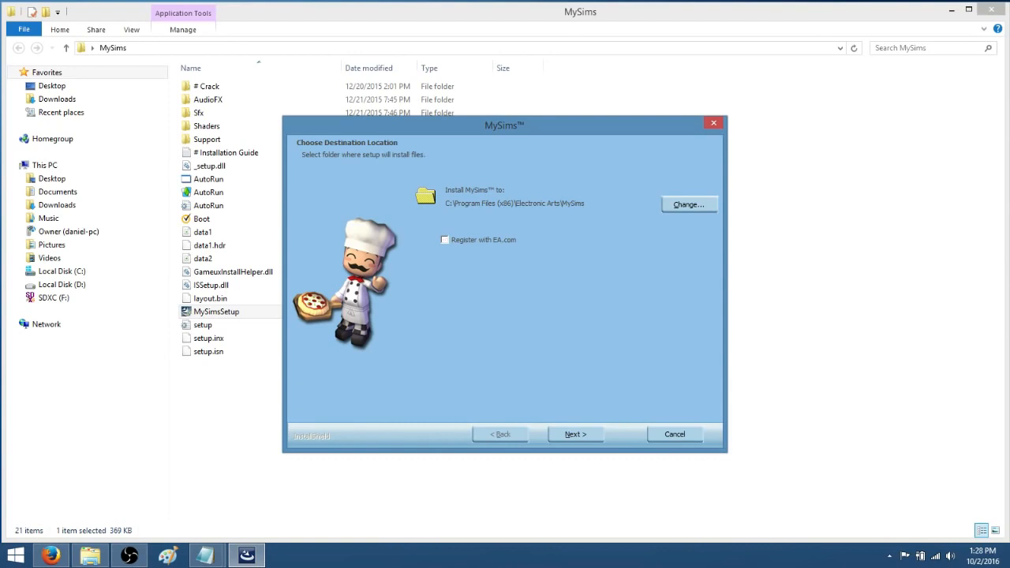
pyautogui.click(576, 434)
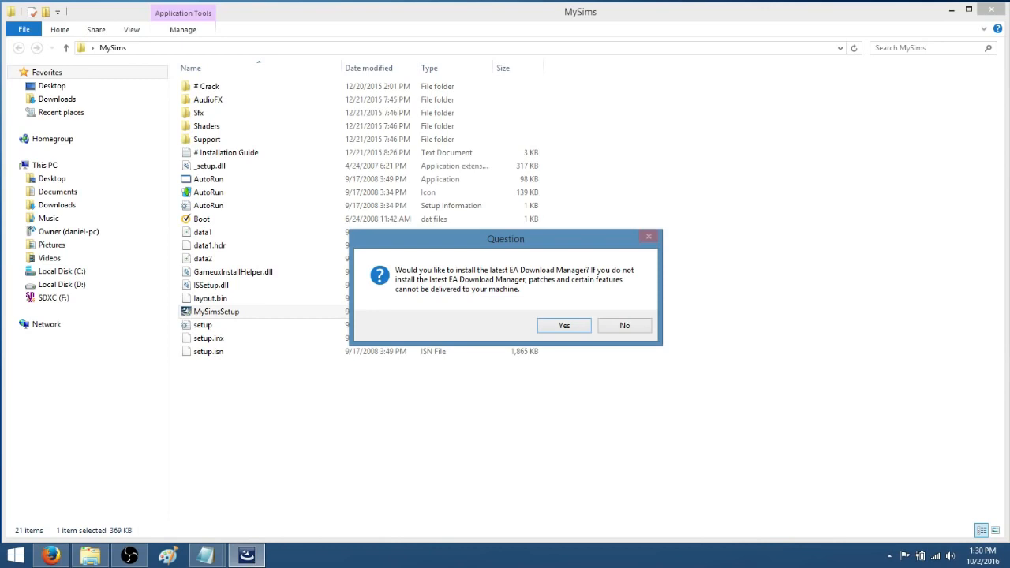
# Step: Decline EA Download Manager, untick View ReadMe.txt, and finish the installation
pyautogui.click(624, 325)
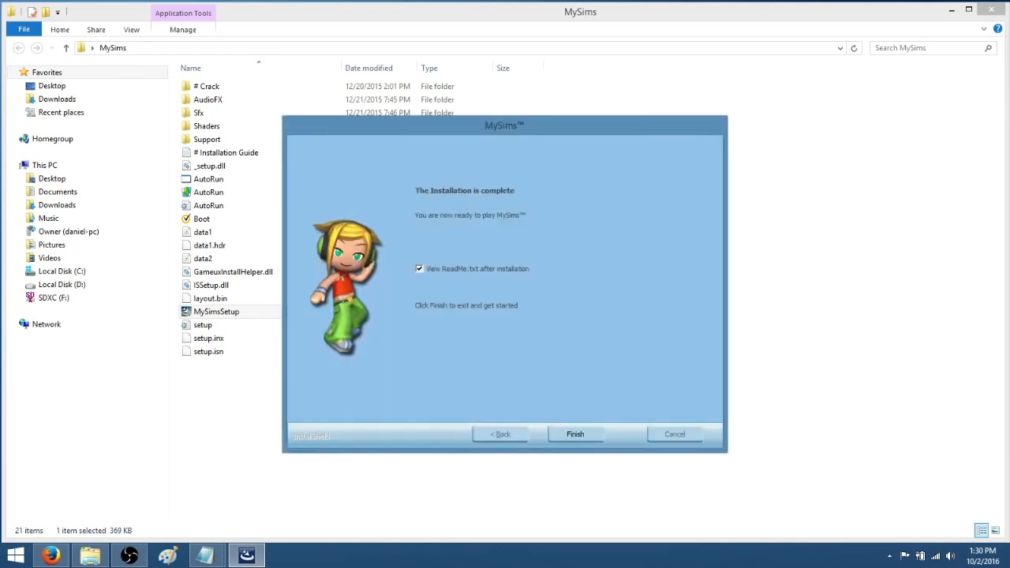
pyautogui.click(419, 268)
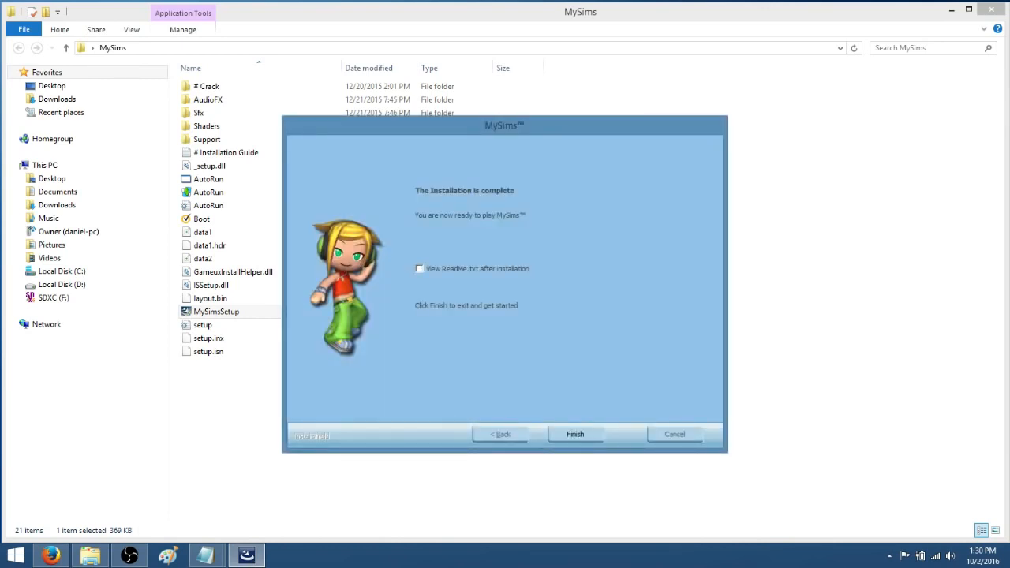
pyautogui.click(576, 434)
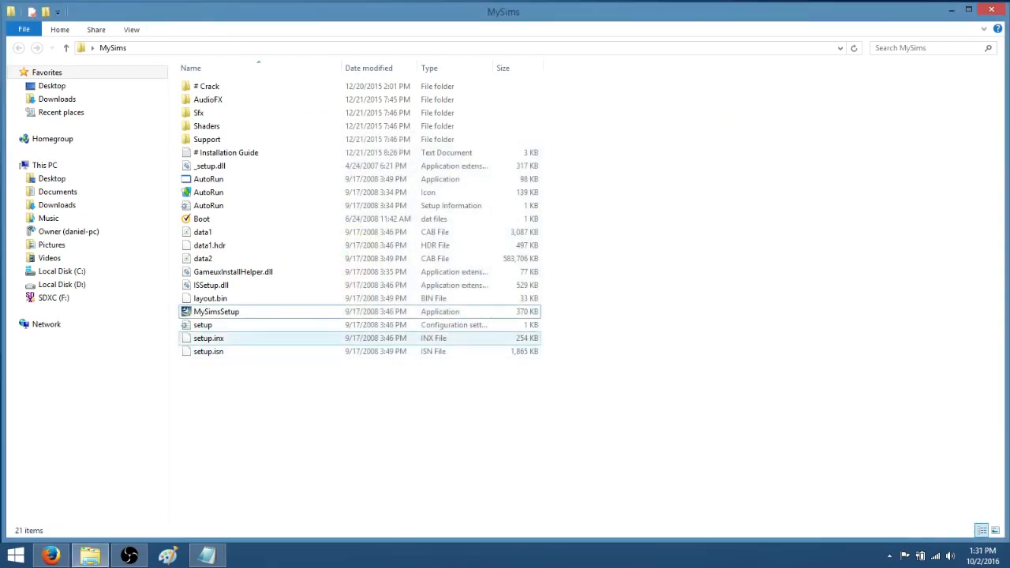
# Step: Open the # Crack folder and copy the cracked MySims application inside it
pyautogui.click(207, 86)
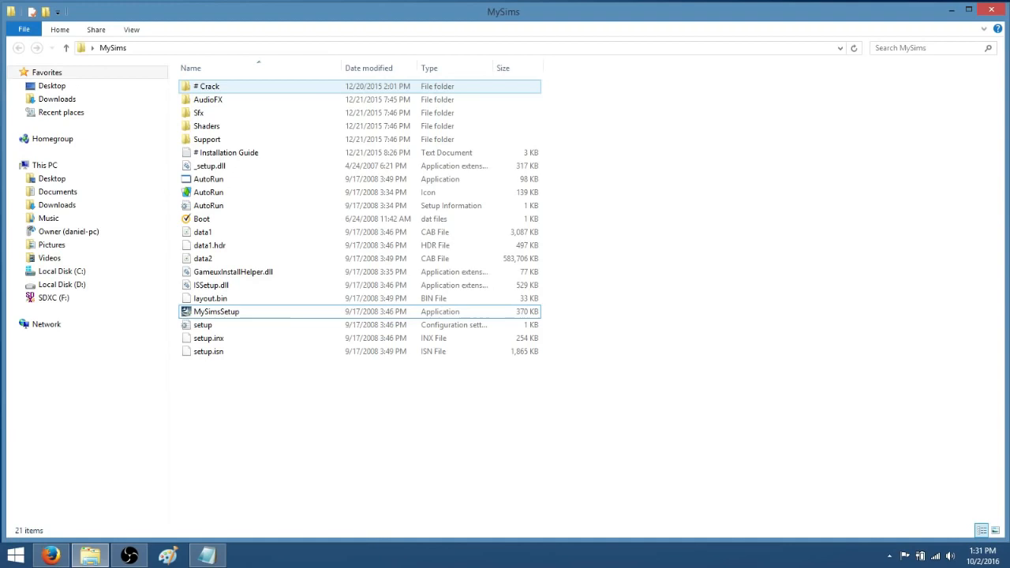
pyautogui.moveTo(207, 86)
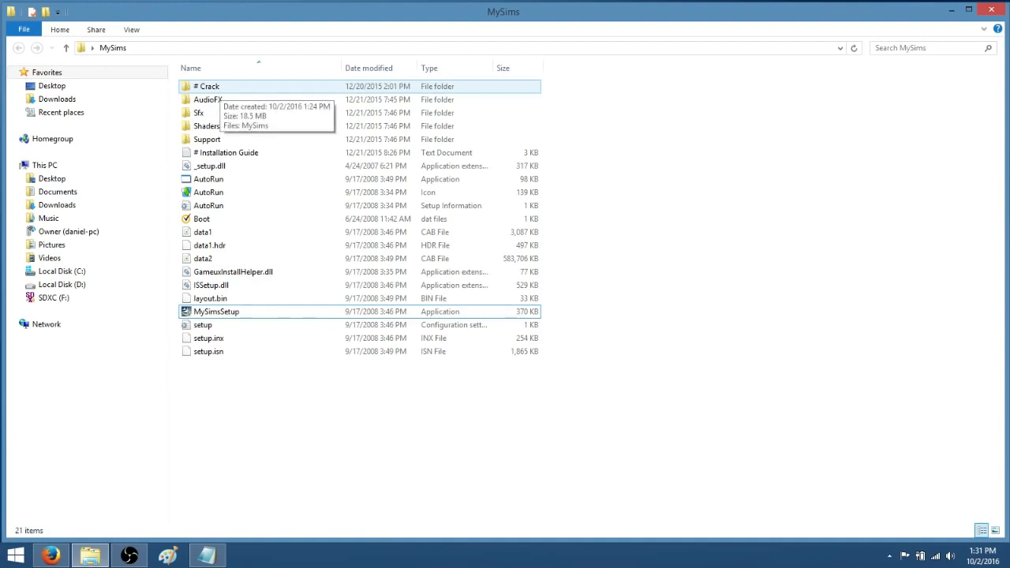
pyautogui.doubleClick(207, 86)
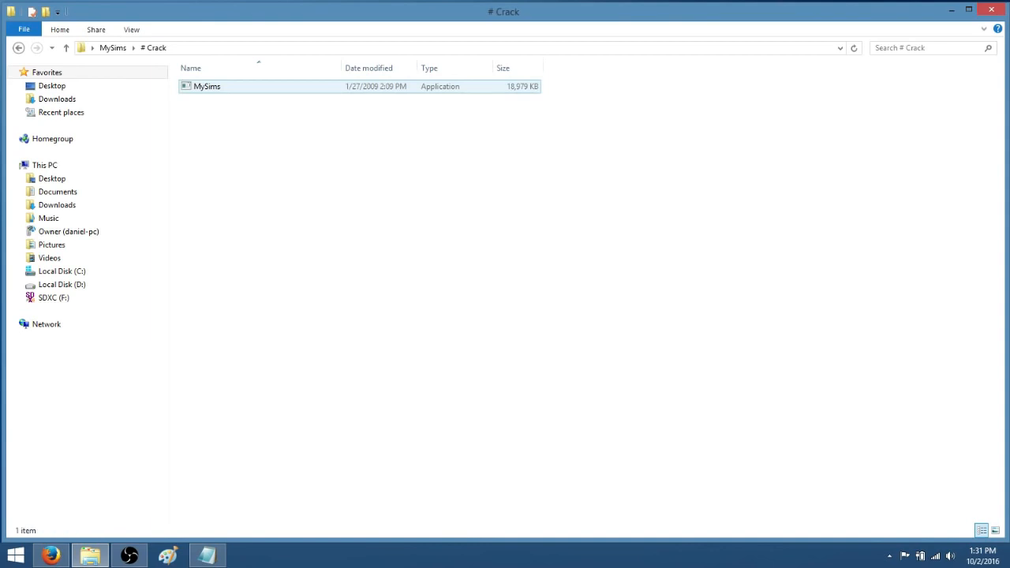
pyautogui.click(207, 86)
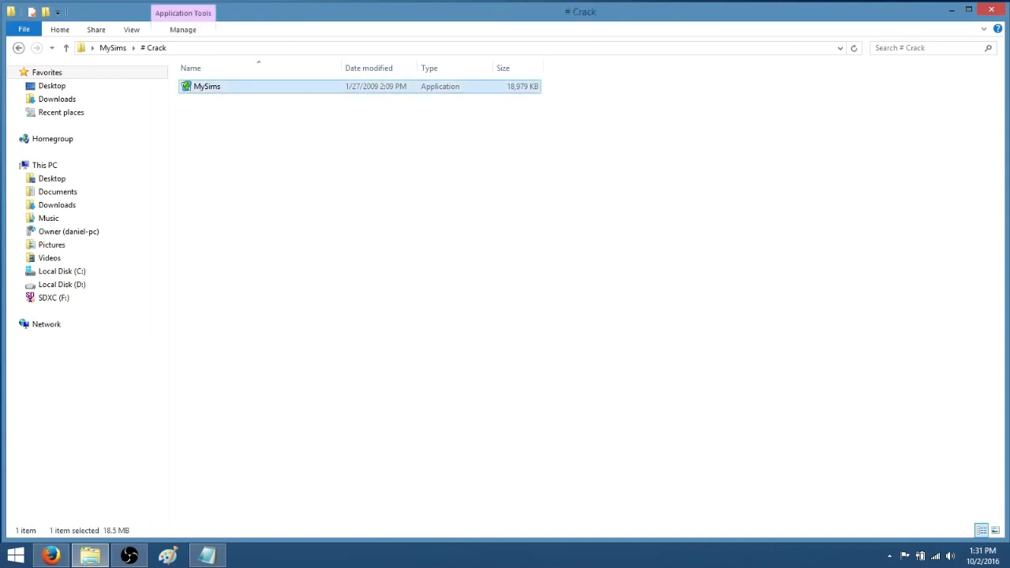
pyautogui.rightClick(207, 86)
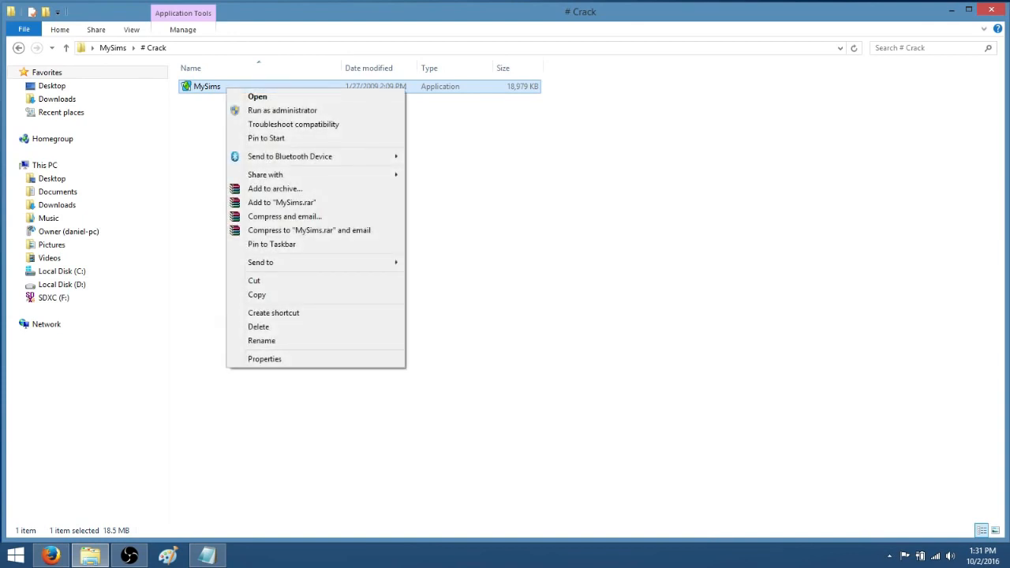
pyautogui.moveTo(257, 295)
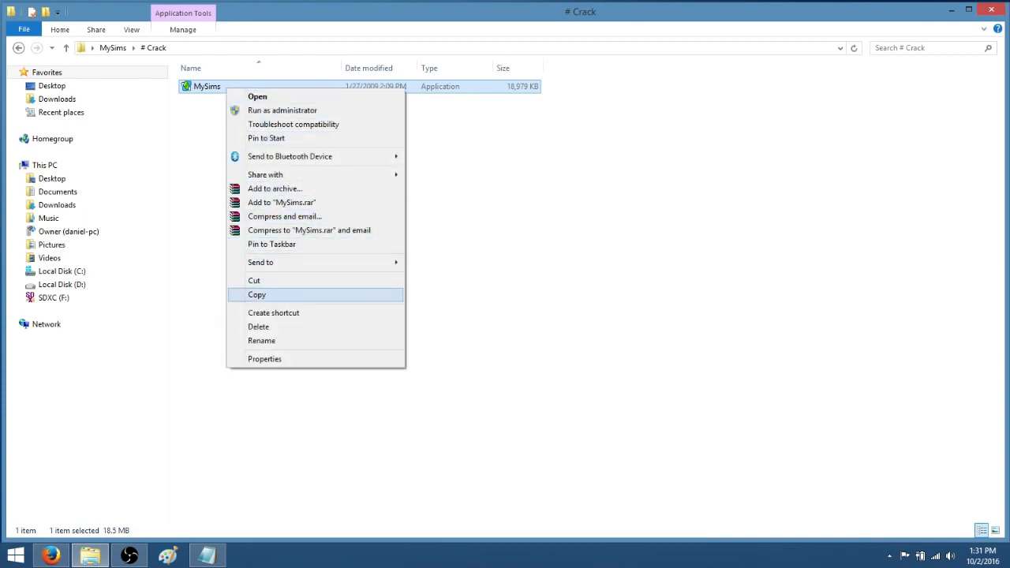
pyautogui.click(257, 295)
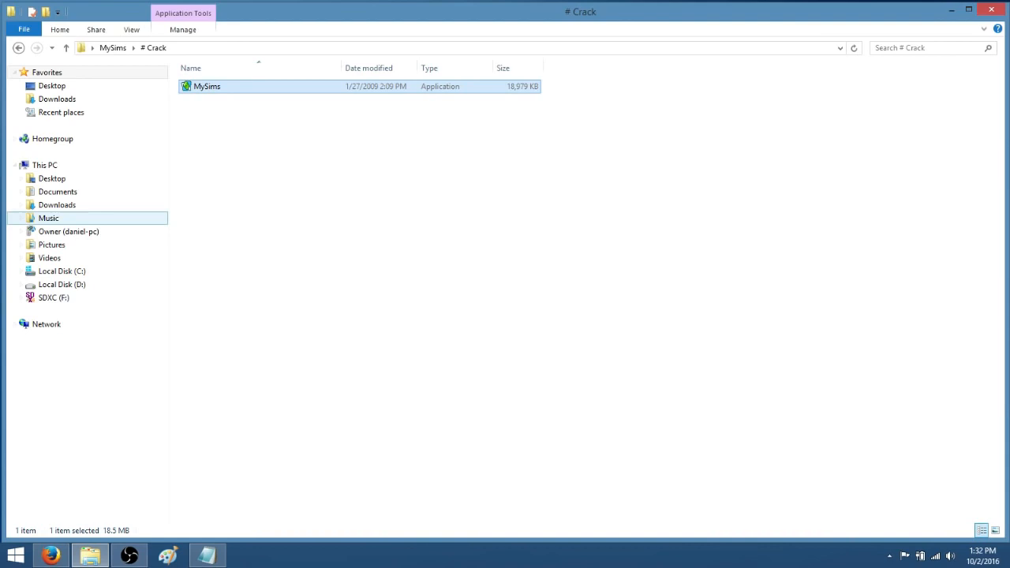
# Step: Navigate to C:\Program Files (x86)\Electronic Arts\MySims\bin
pyautogui.click(54, 298)
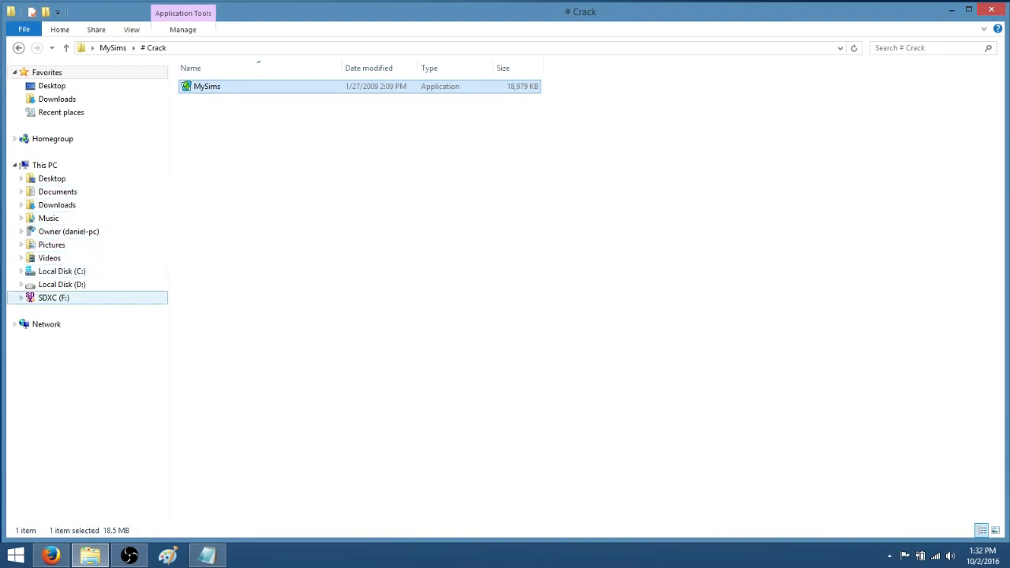
pyautogui.click(61, 271)
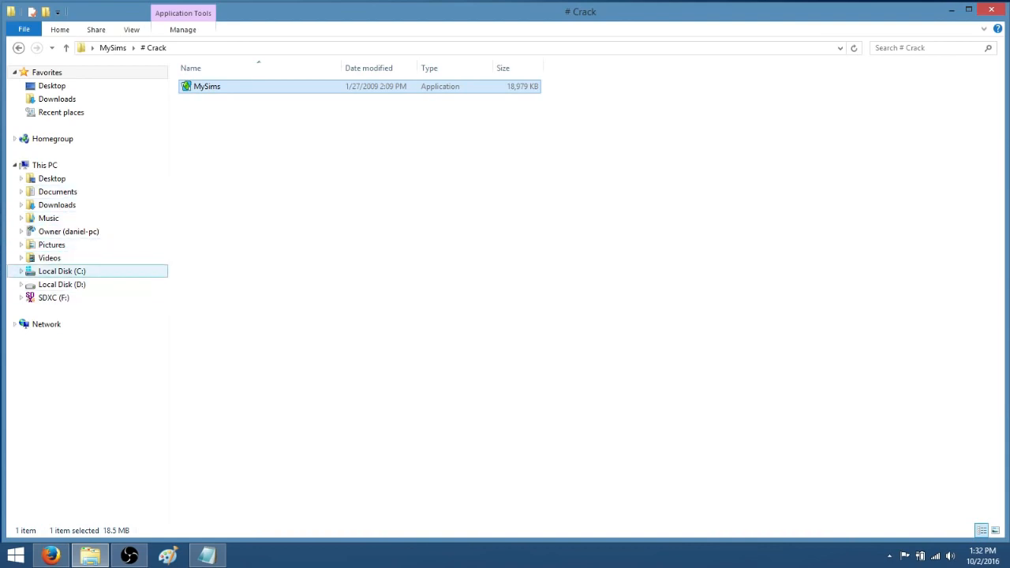
pyautogui.click(61, 271)
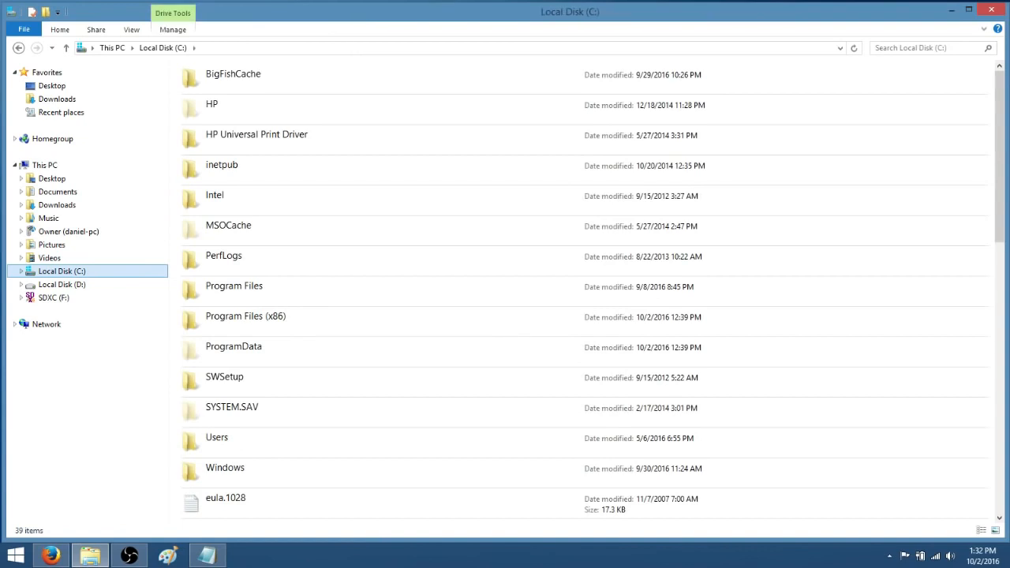
pyautogui.click(245, 316)
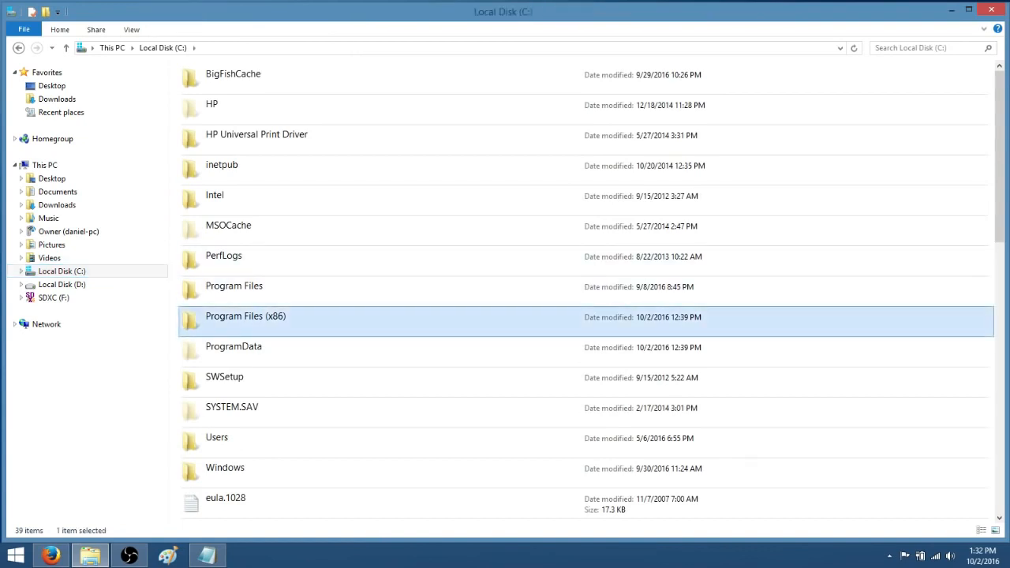
pyautogui.doubleClick(245, 316)
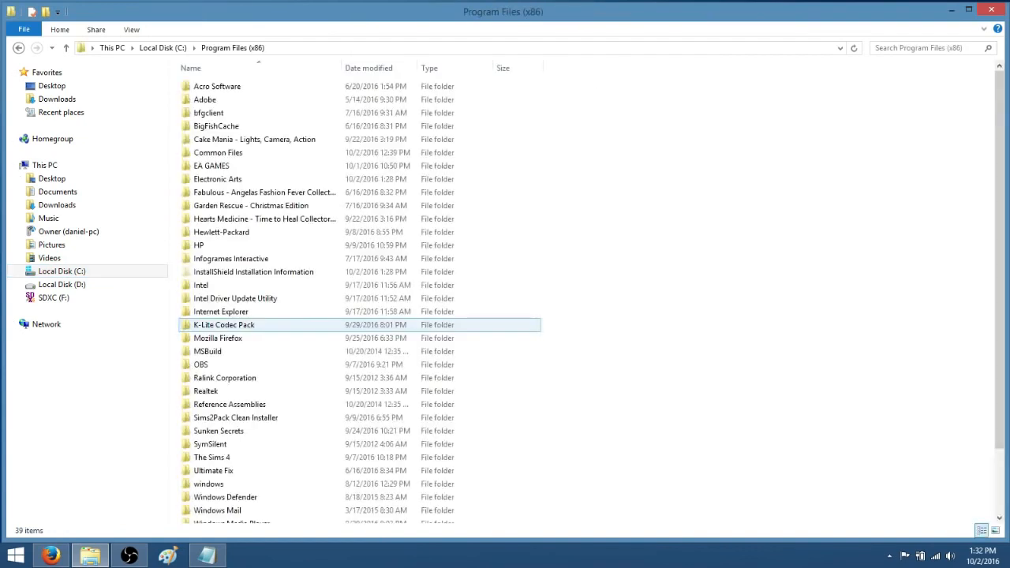
pyautogui.doubleClick(218, 180)
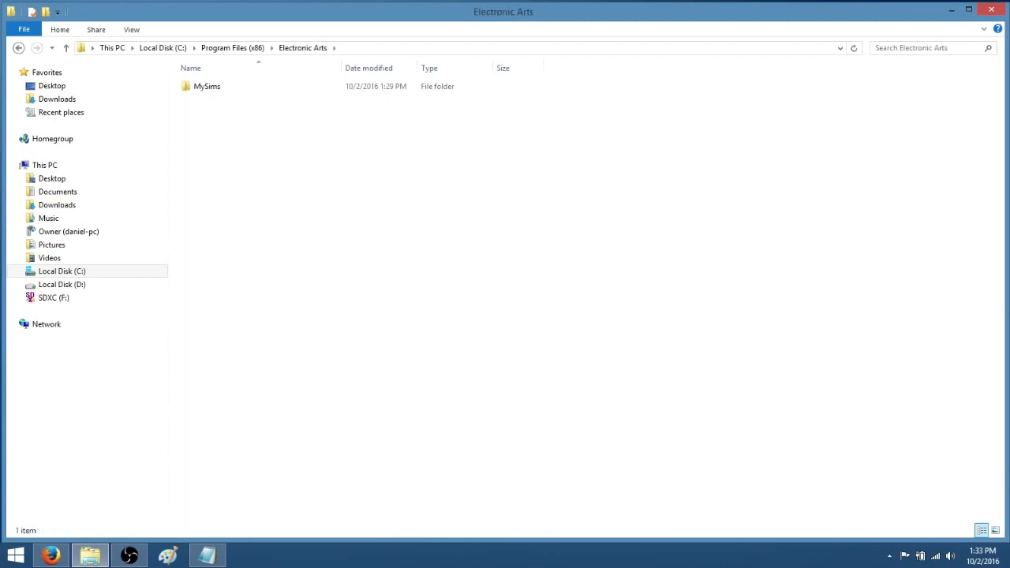
pyautogui.doubleClick(208, 86)
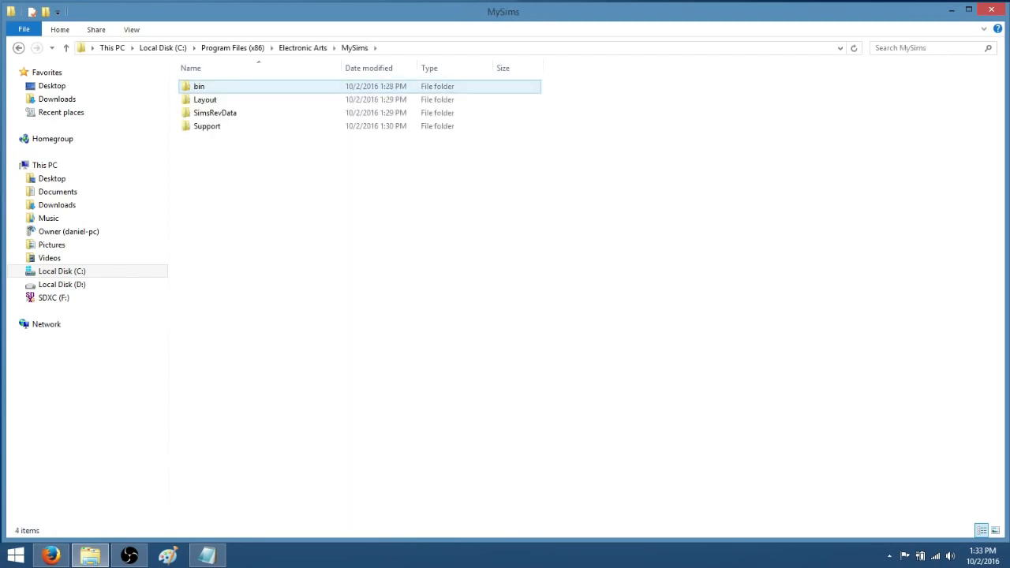
pyautogui.doubleClick(199, 86)
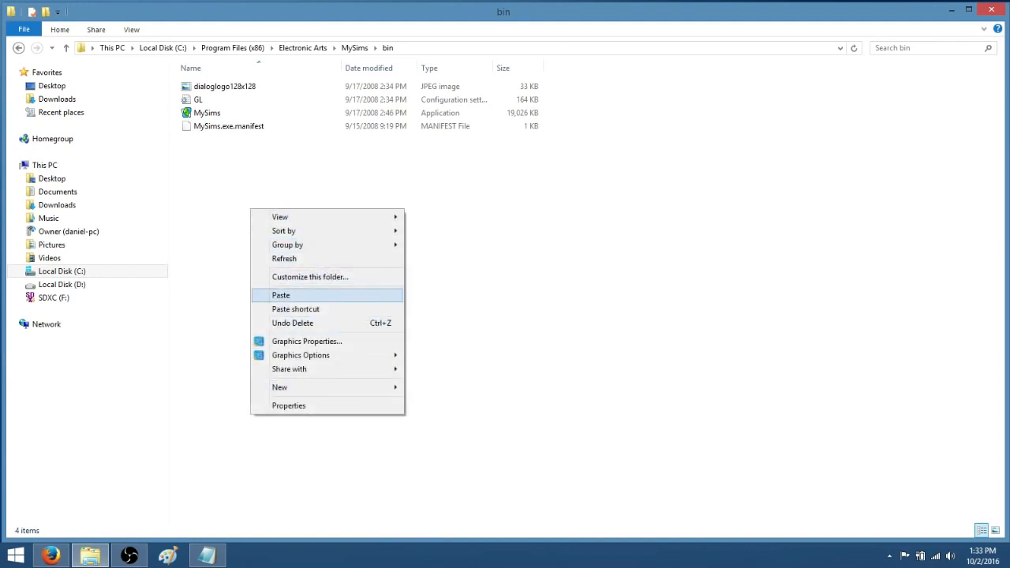
# Step: Paste the cracked MySims.exe into bin, replacing the original with administrator permission
pyautogui.click(281, 294)
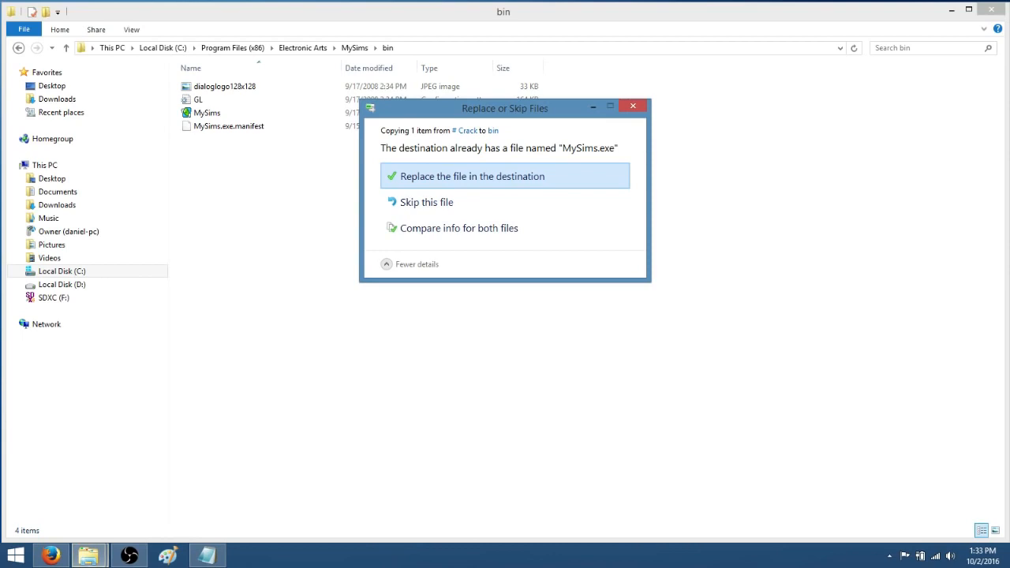
pyautogui.click(472, 176)
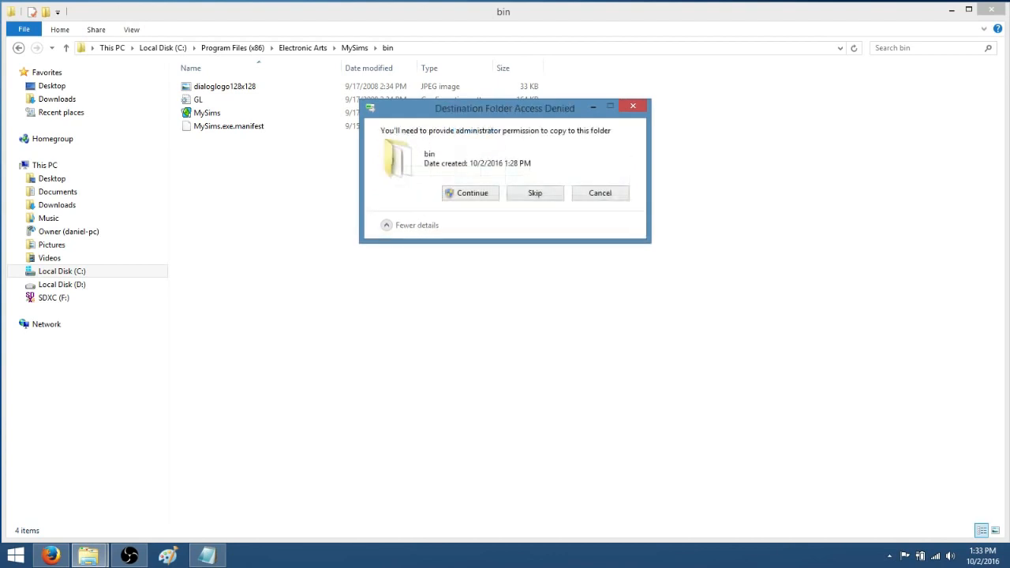
pyautogui.click(470, 192)
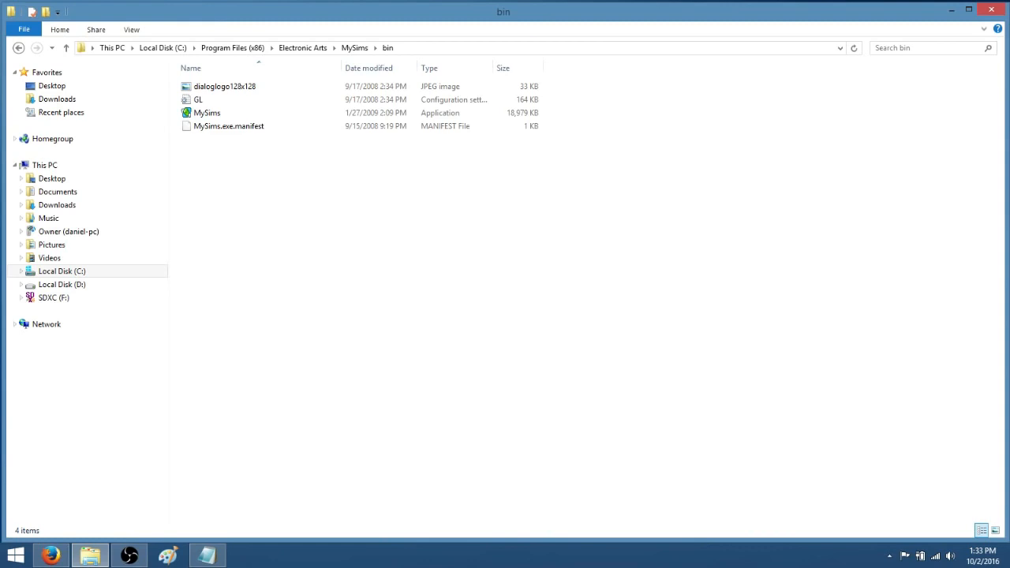
pyautogui.click(207, 112)
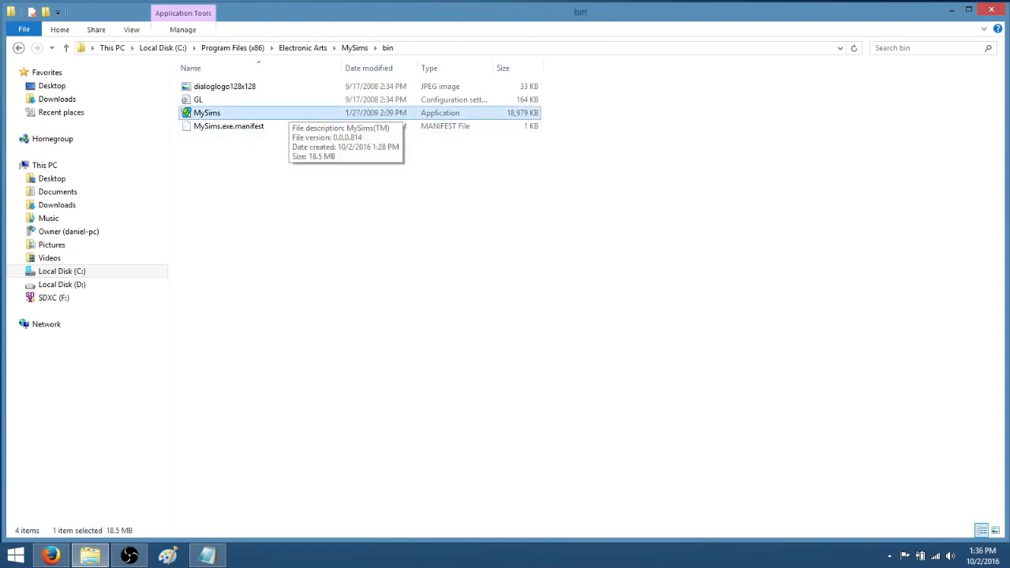
# Step: Create a MySims desktop shortcut, arrange it among the icons, and launch the game
pyautogui.rightClick(710, 110)
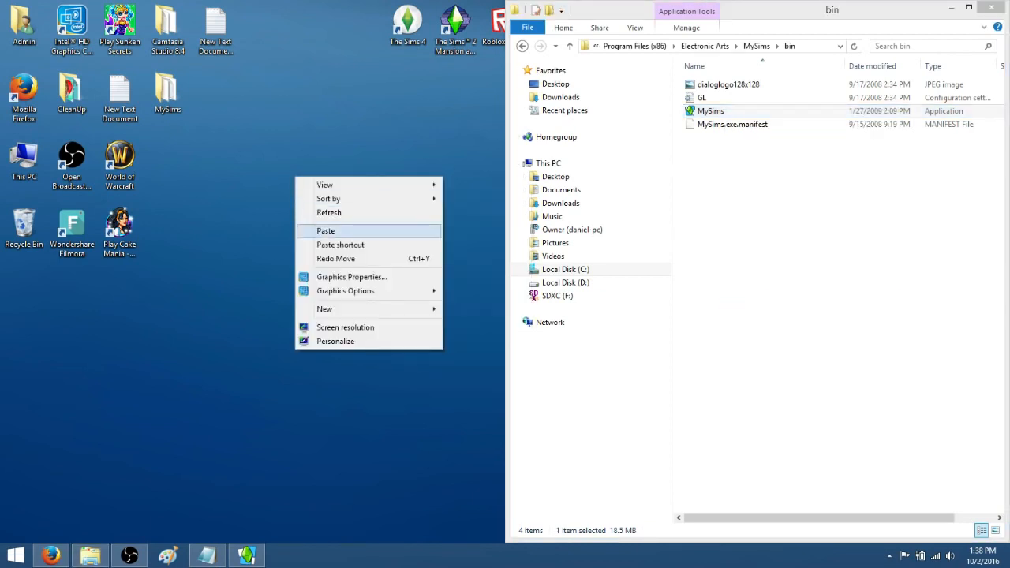
pyautogui.click(325, 230)
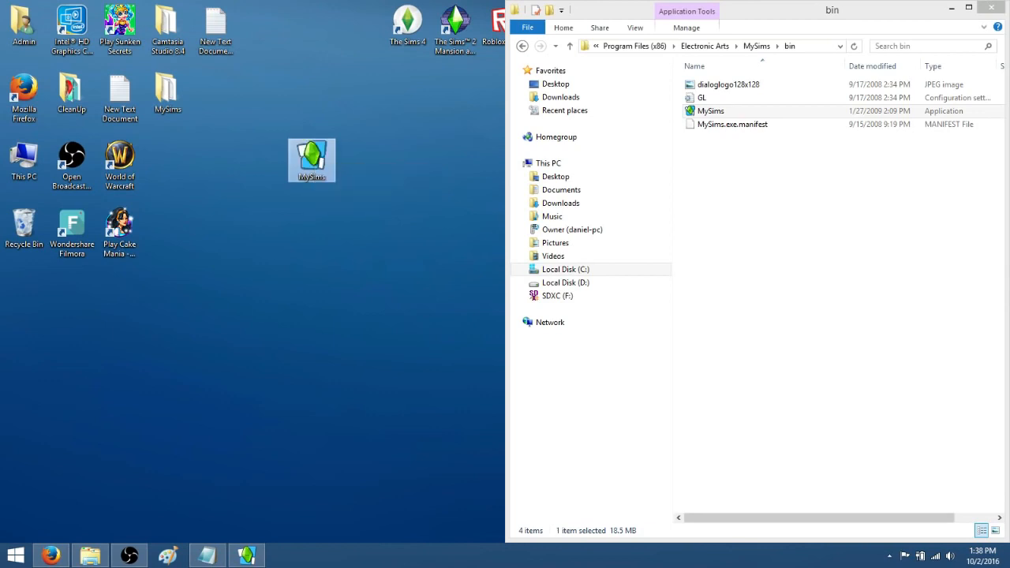
pyautogui.moveTo(312, 160); pyautogui.dragTo(167, 160)
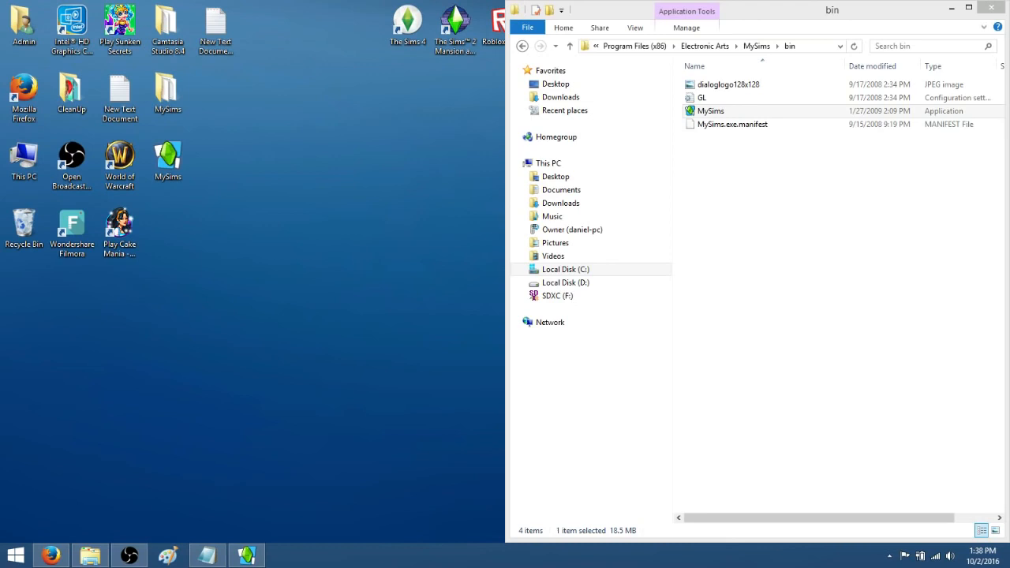
pyautogui.click(167, 158)
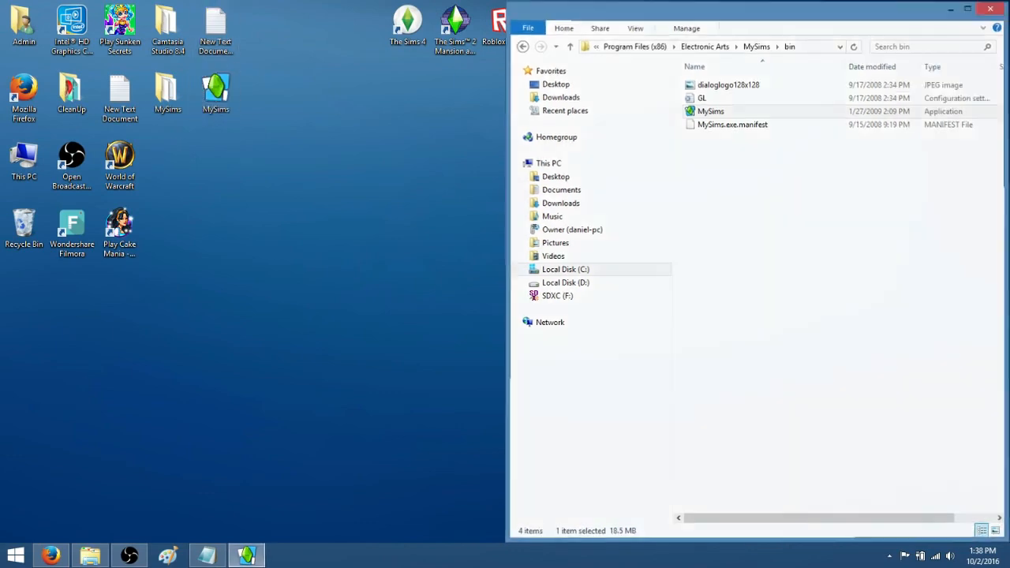
pyautogui.doubleClick(711, 111)
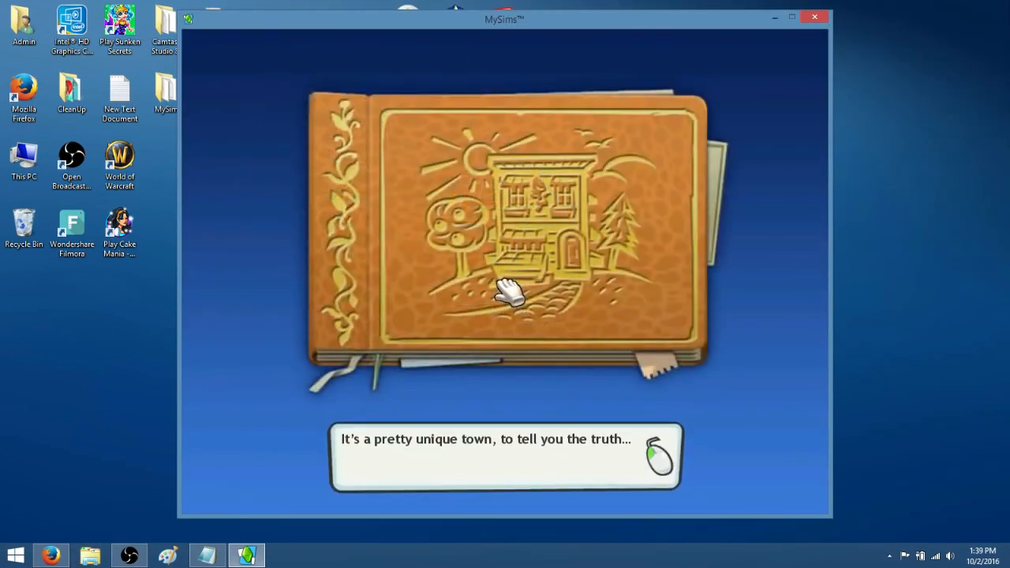